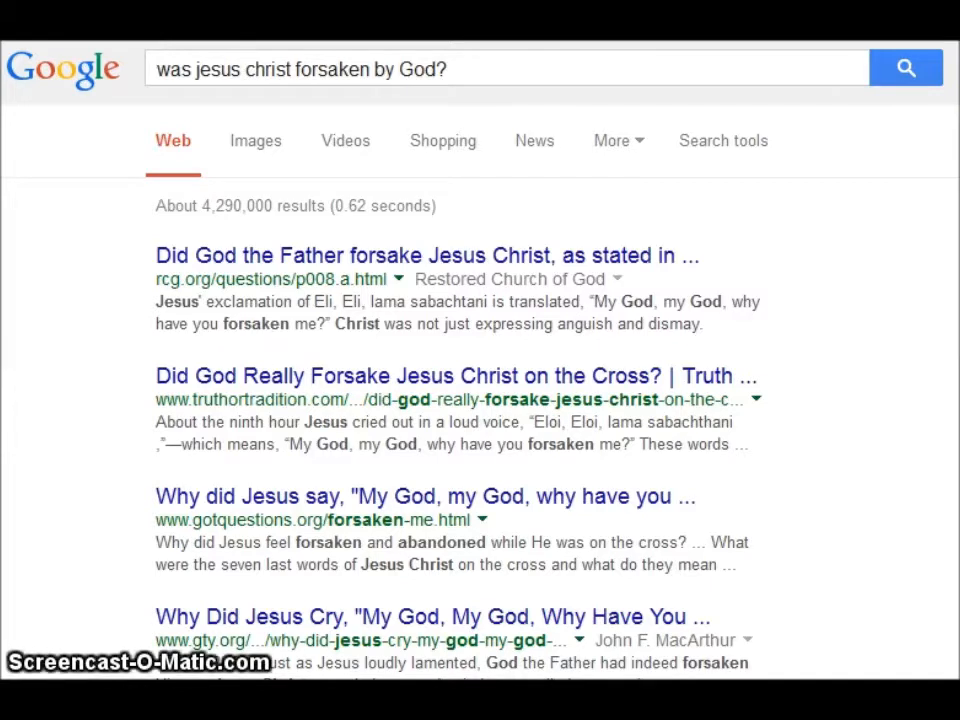
pyautogui.moveTo(240, 230)
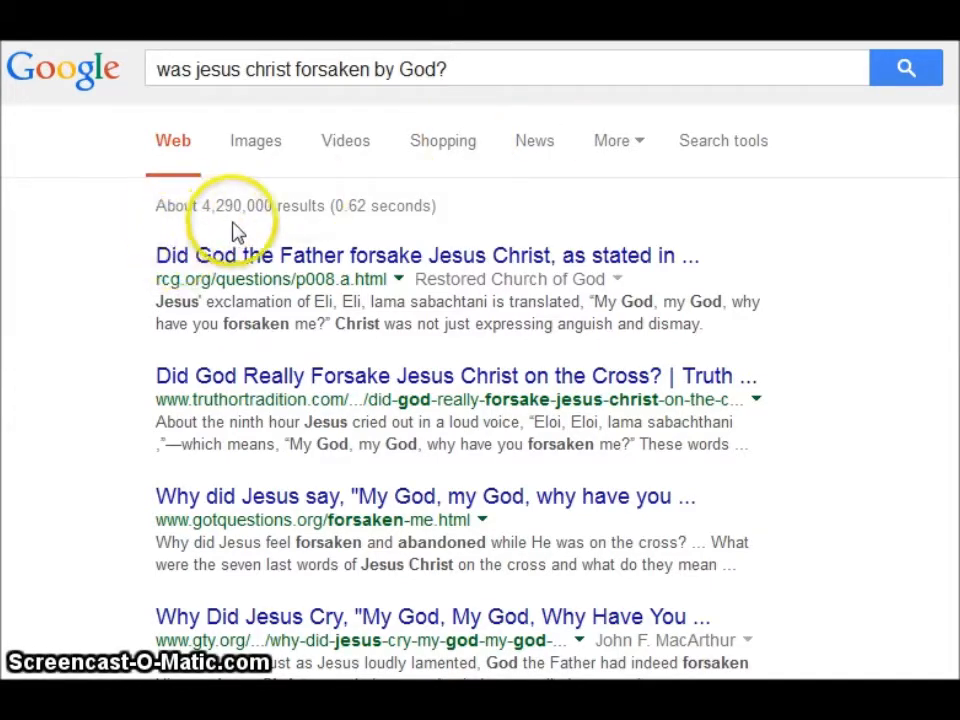
pyautogui.moveTo(310, 225)
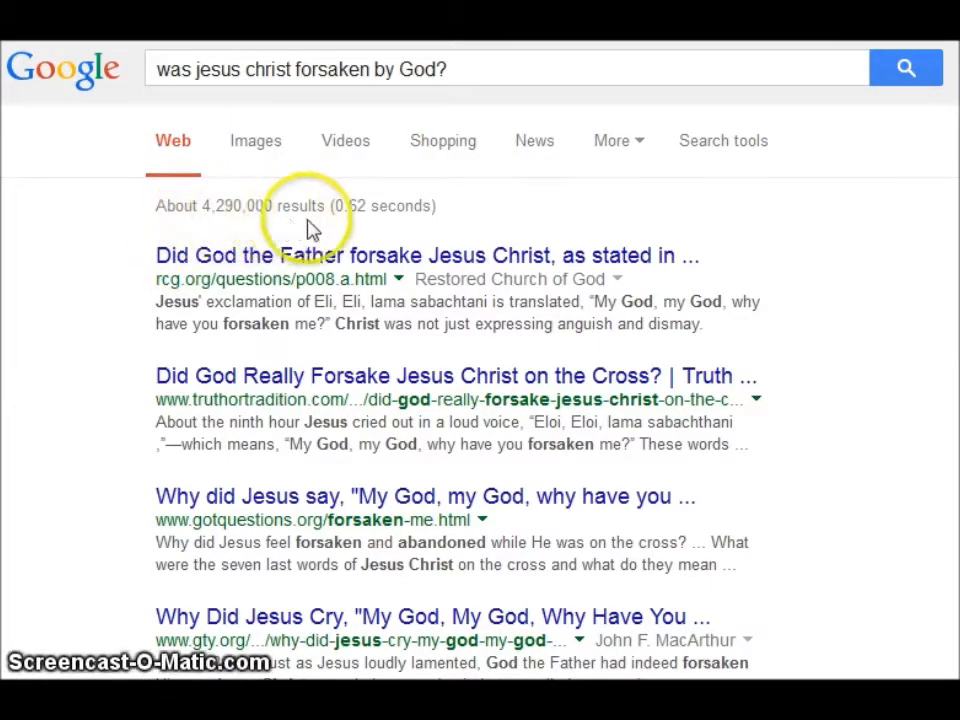
pyautogui.moveTo(550, 195)
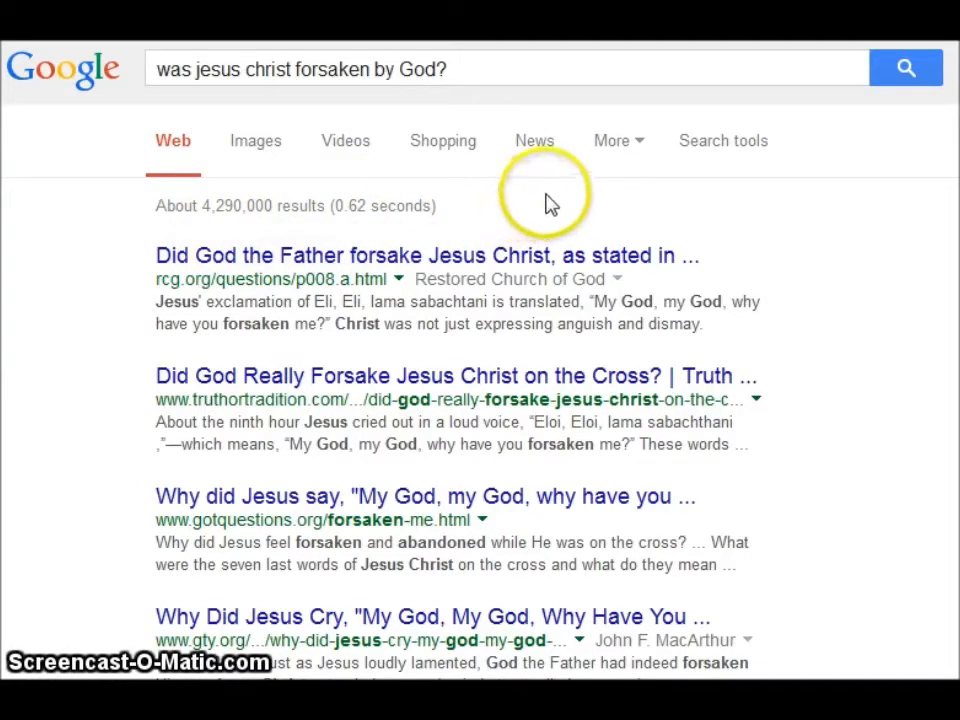
pyautogui.moveTo(551, 203)
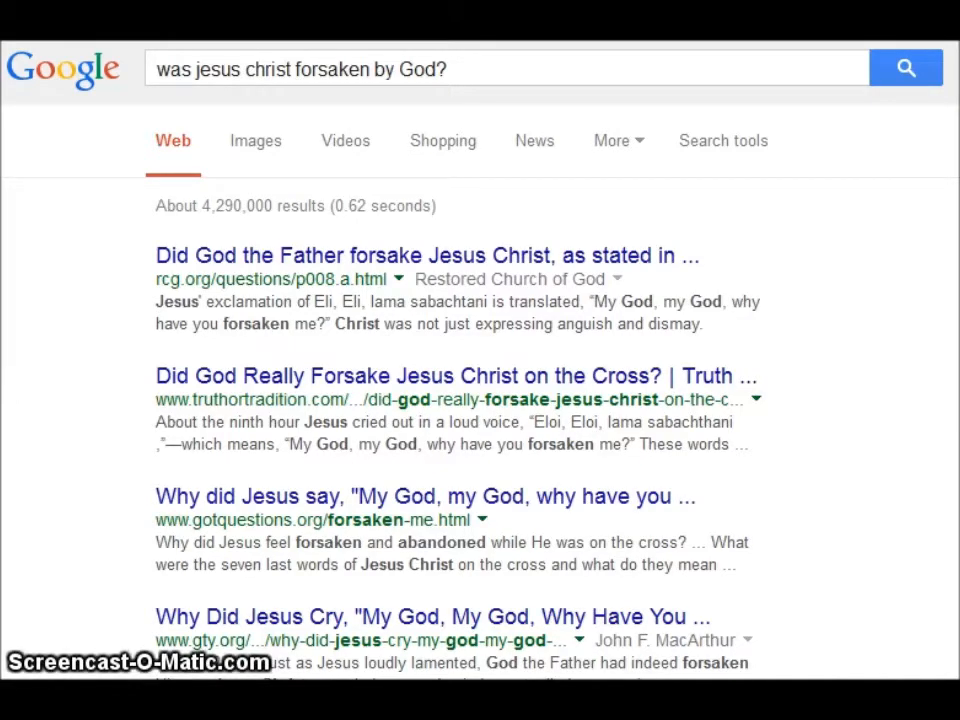
pyautogui.scroll(-3)
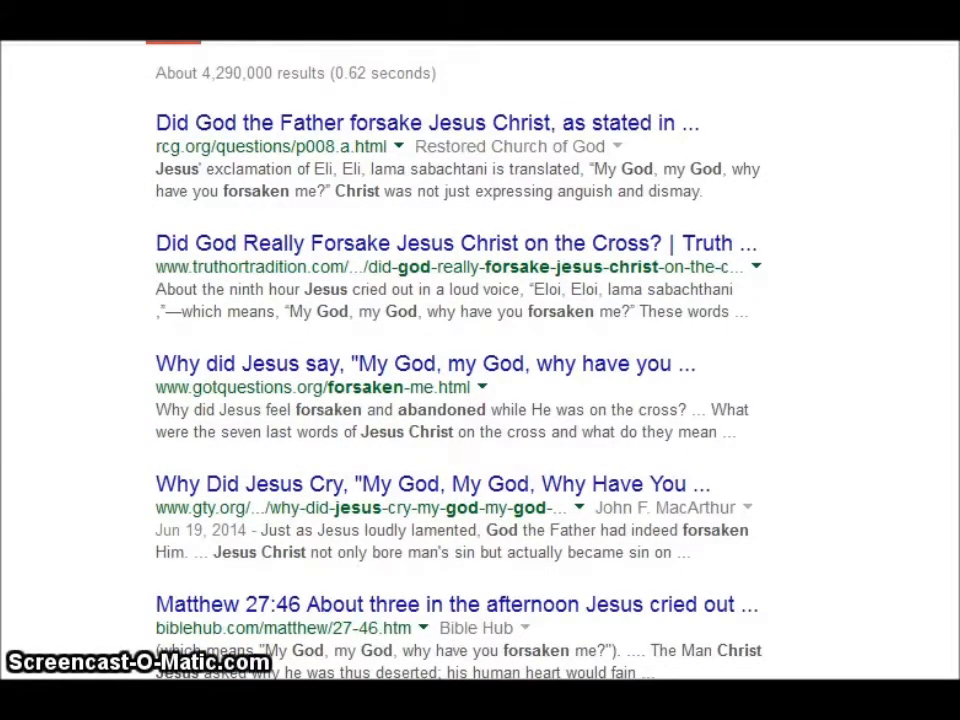
pyautogui.scroll(-3)
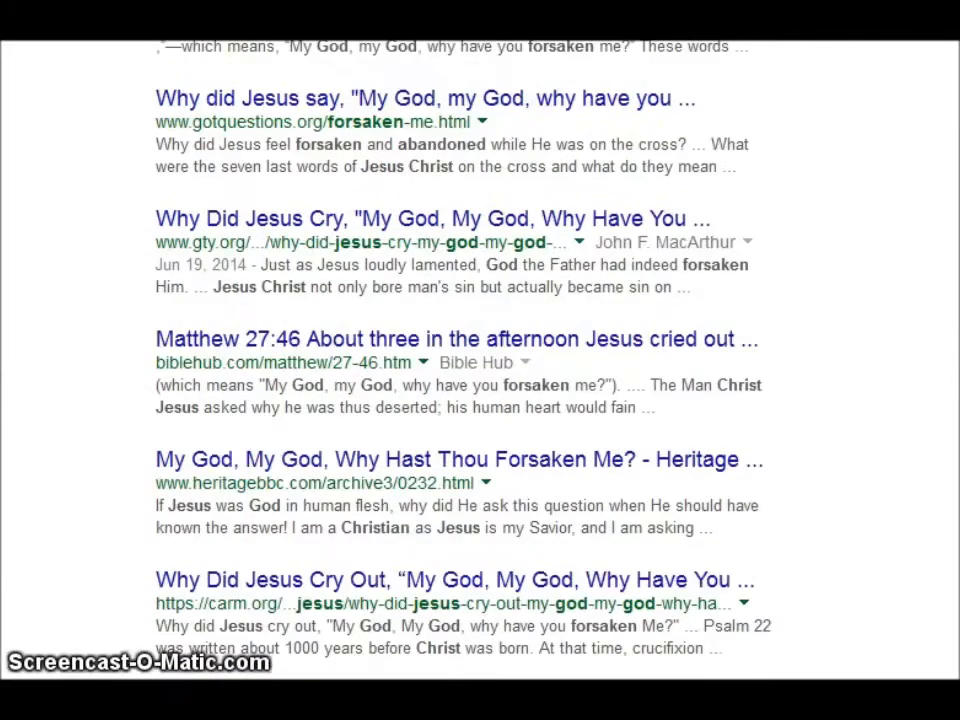
pyautogui.scroll(-3)
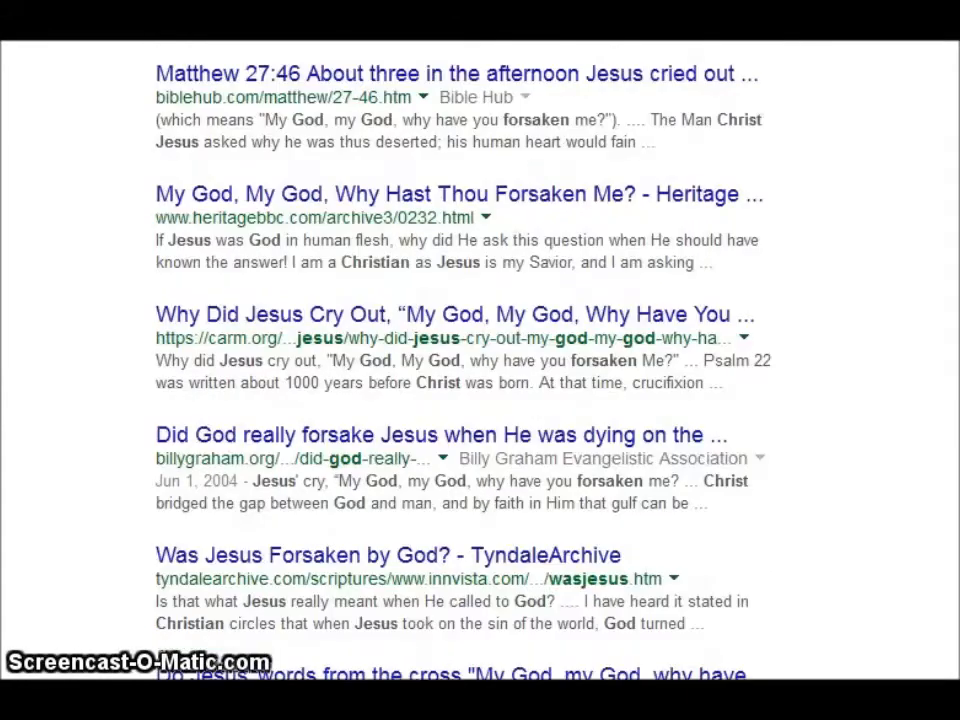
pyautogui.scroll(-3)
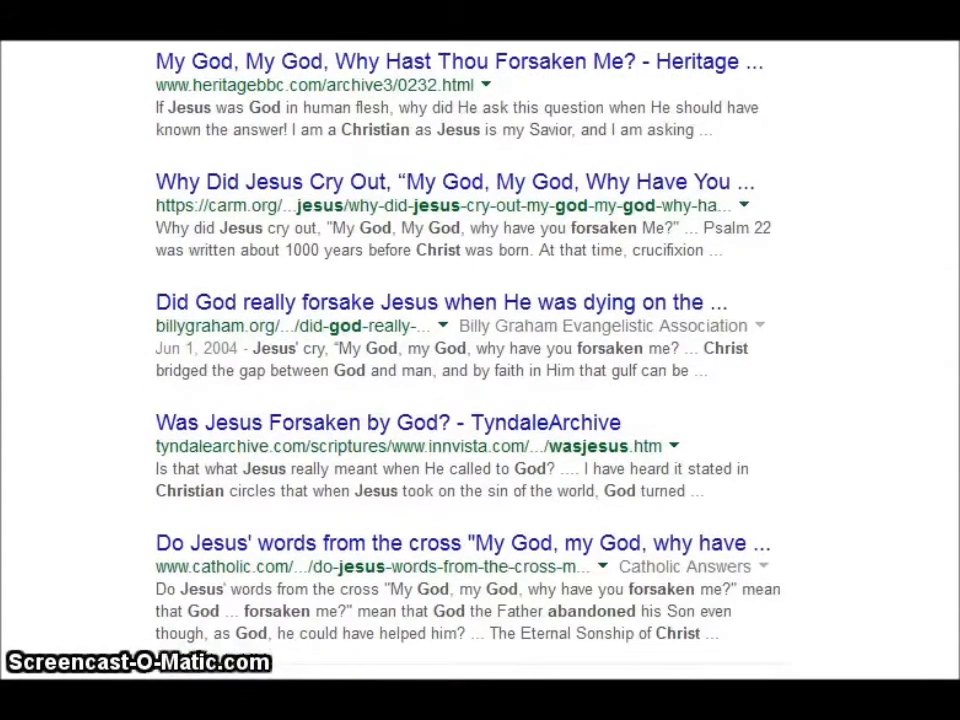
pyautogui.scroll(-3)
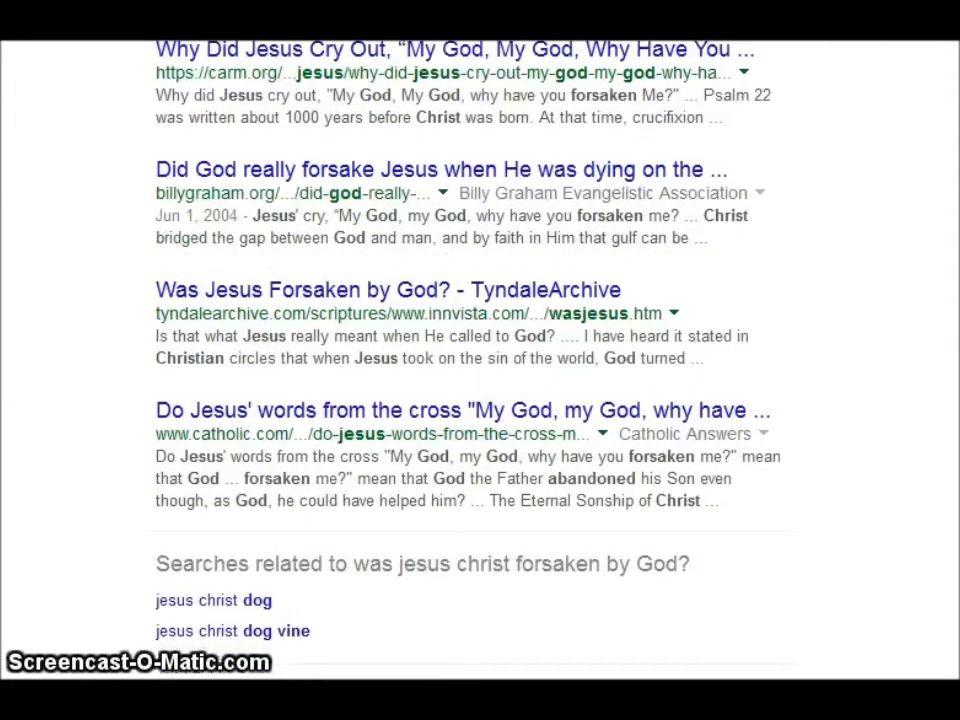
pyautogui.scroll(3)
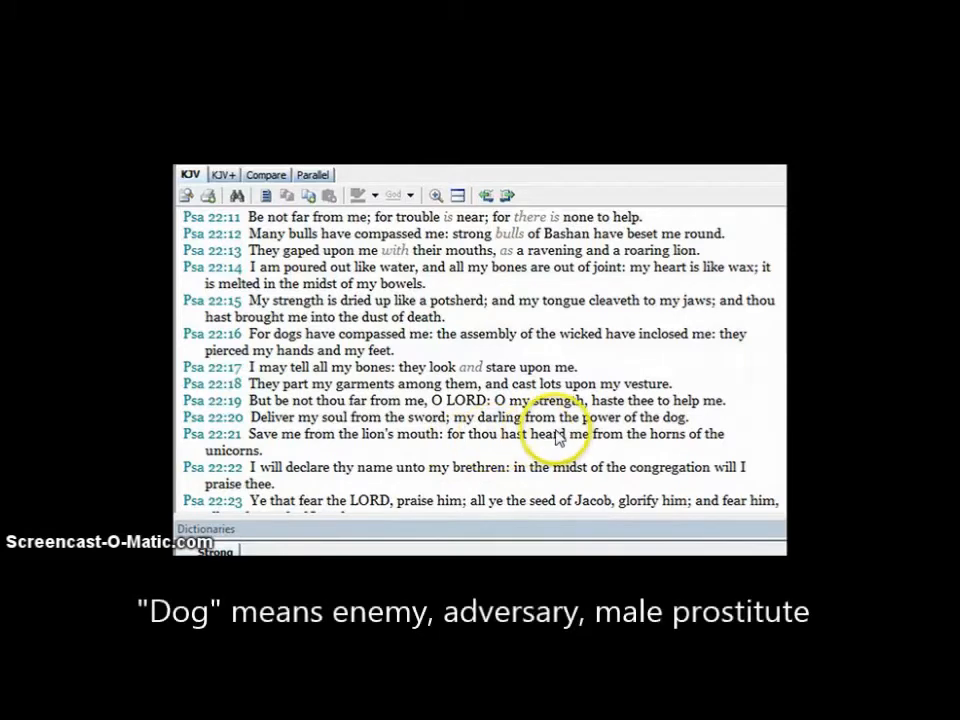
pyautogui.moveTo(465, 433)
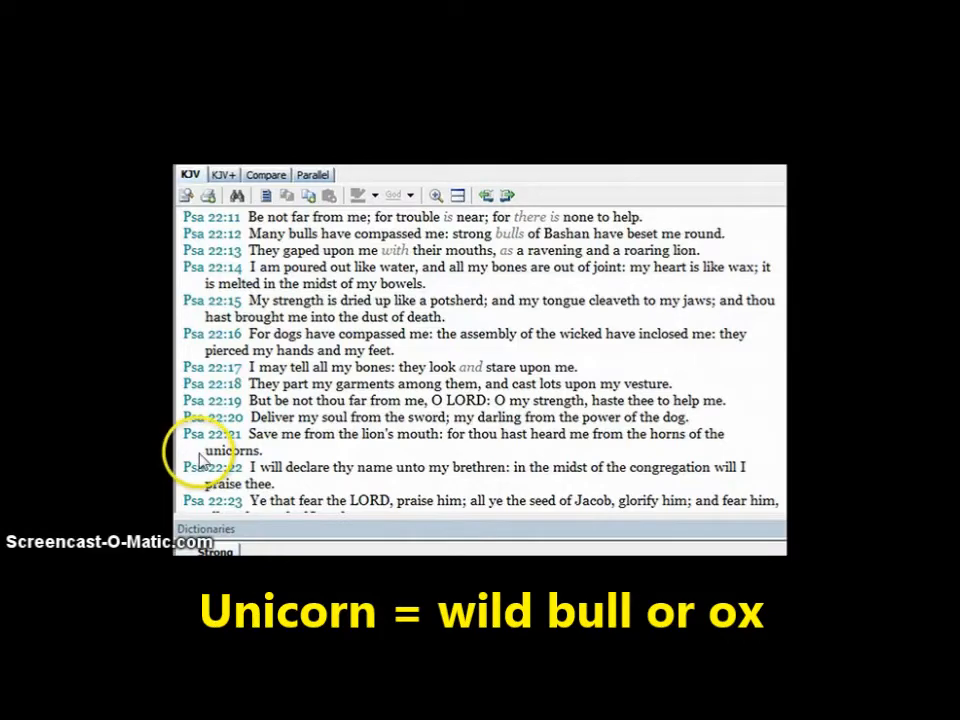
pyautogui.scroll(-3)
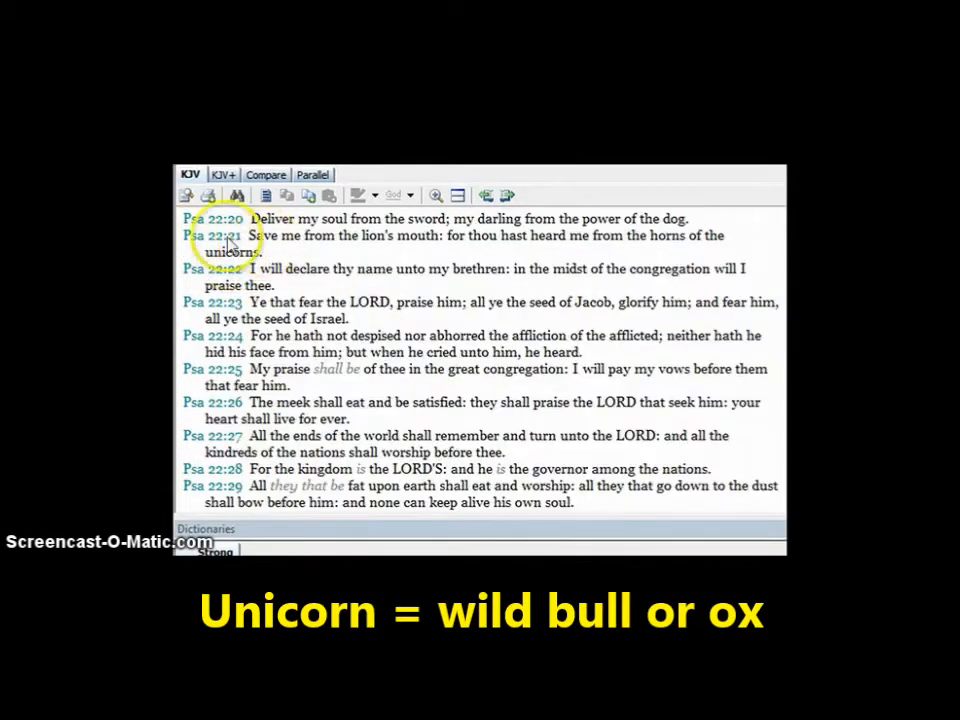
pyautogui.moveTo(200, 248)
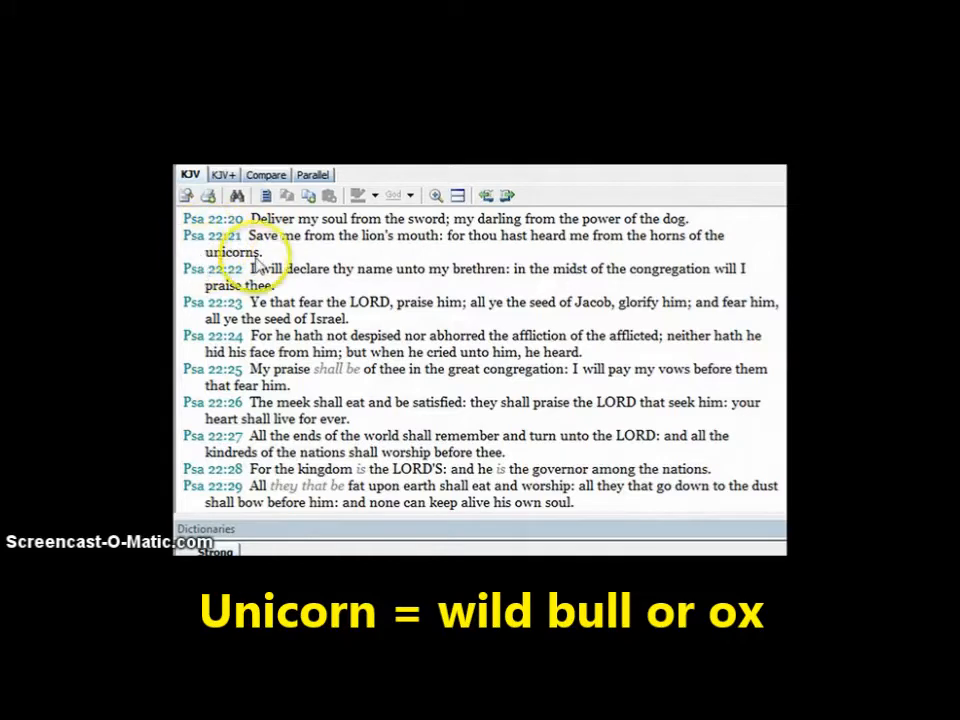
pyautogui.moveTo(188, 260)
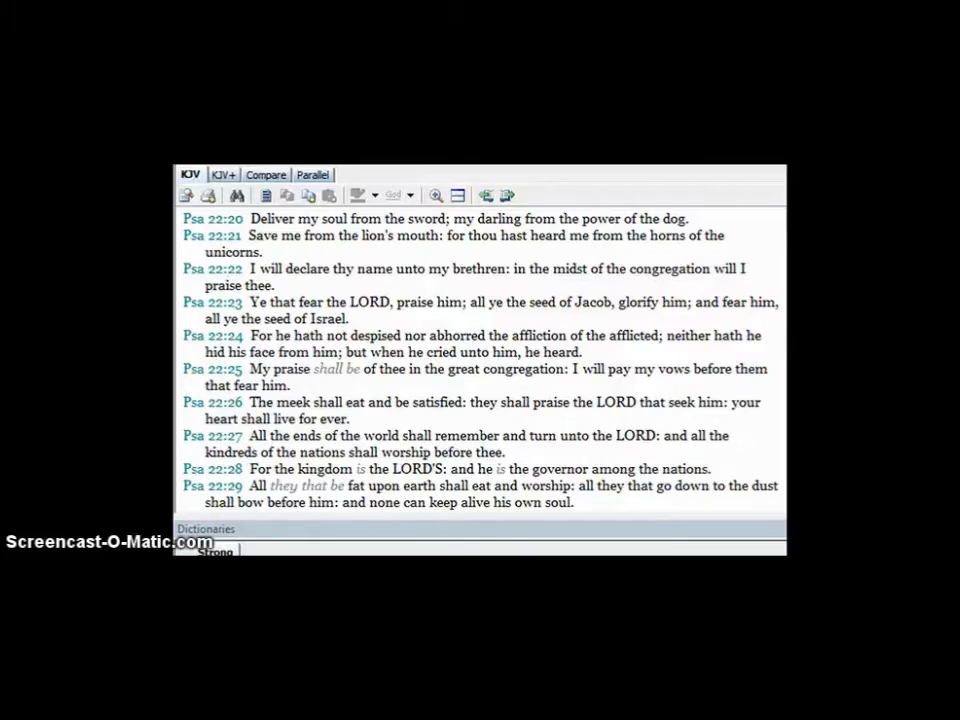
pyautogui.scroll(-3)
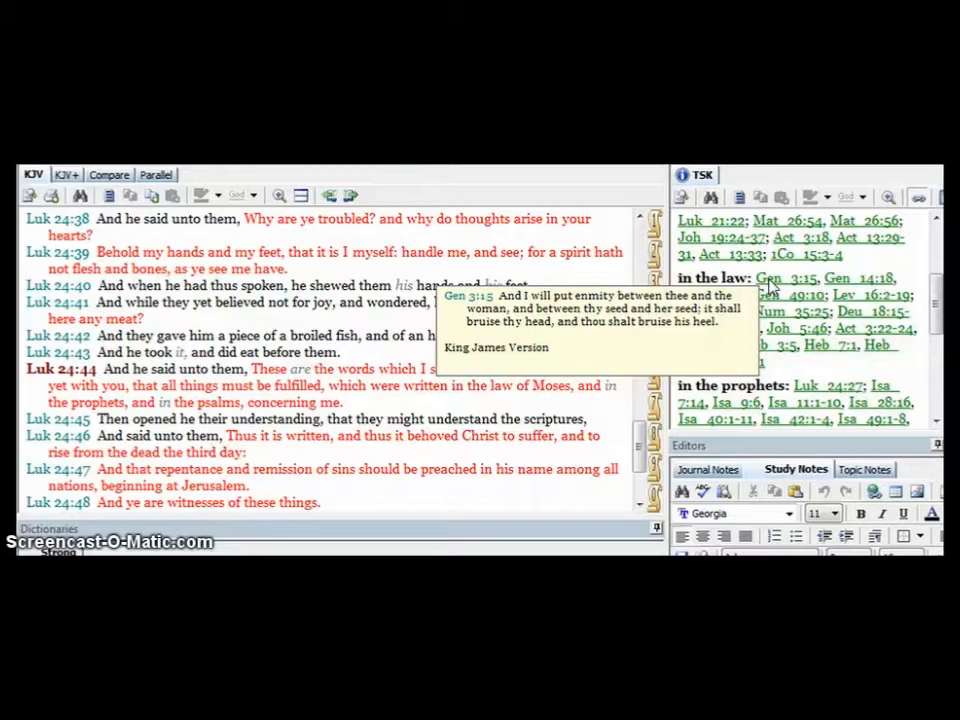
pyautogui.moveTo(856, 277)
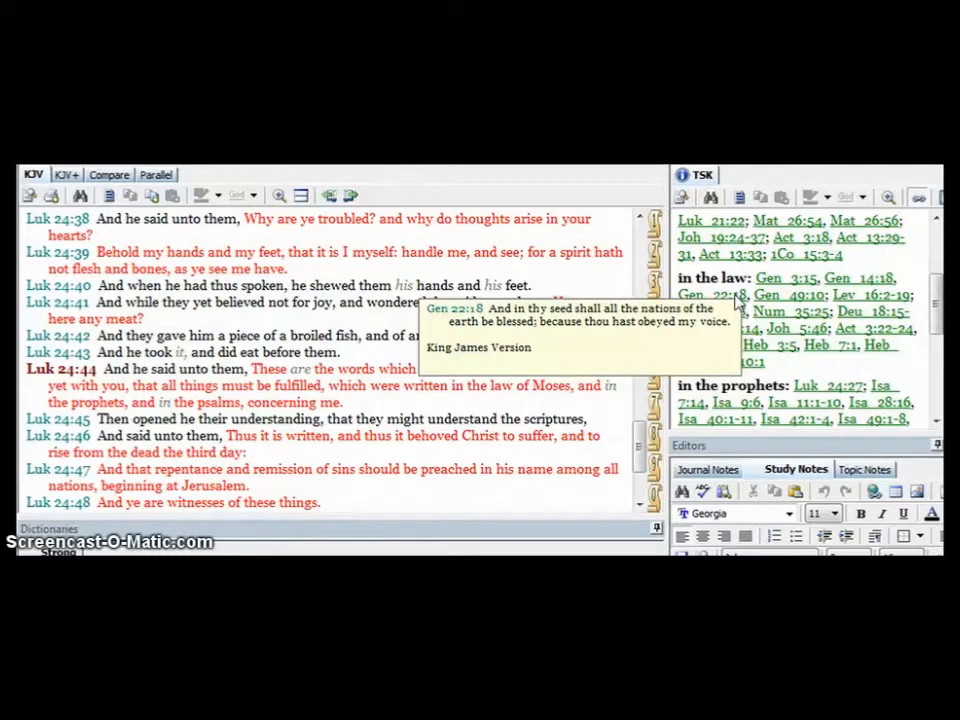
pyautogui.moveTo(788, 294)
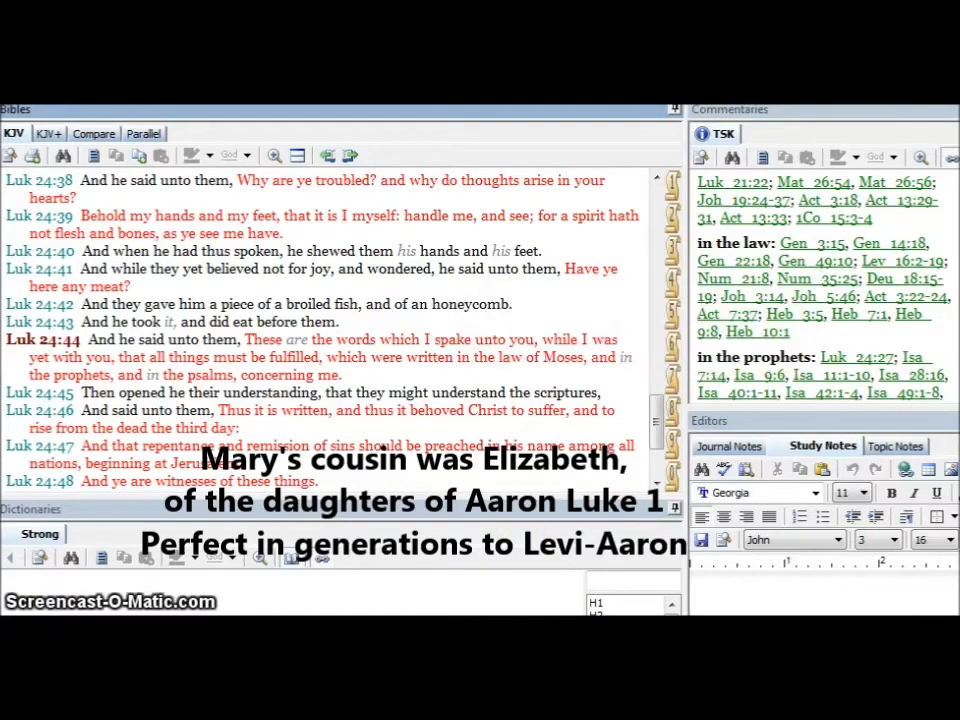
pyautogui.moveTo(859, 313)
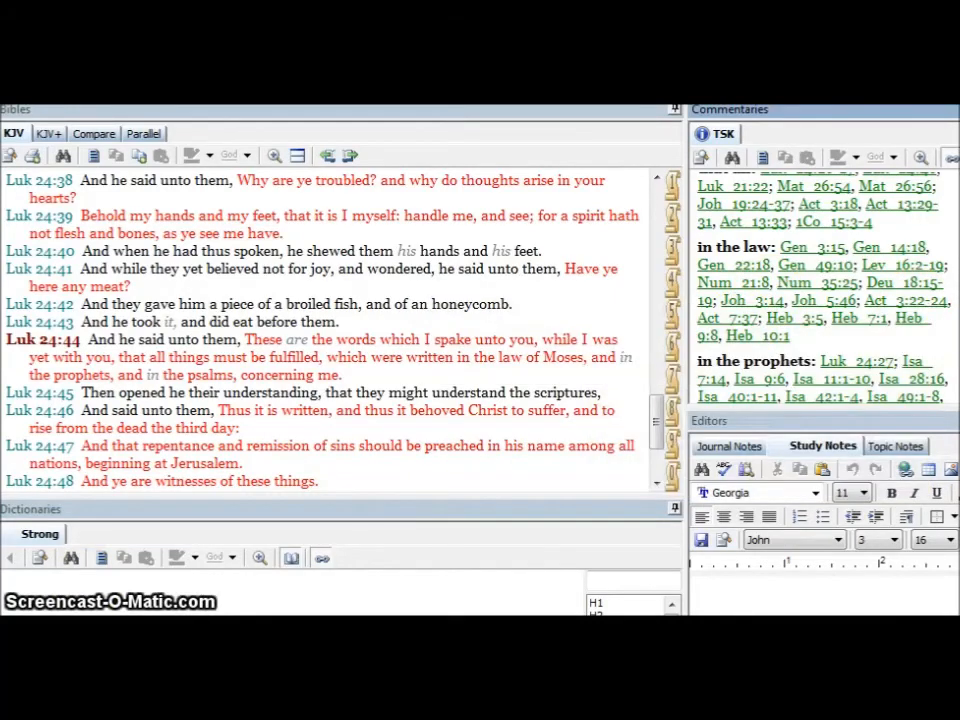
pyautogui.scroll(-3)
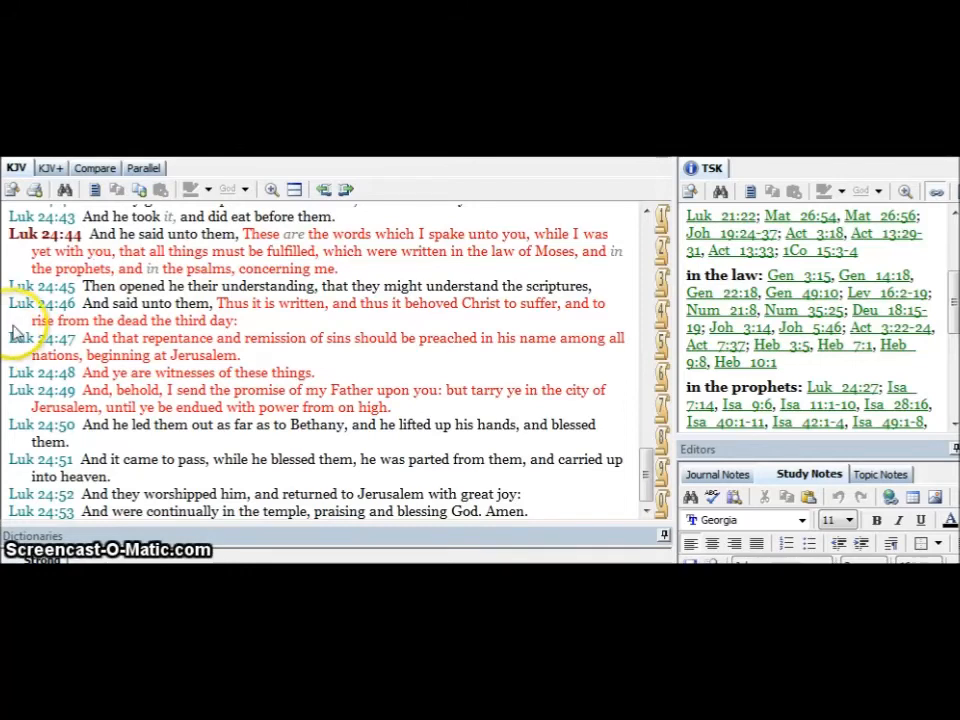
pyautogui.moveTo(18, 372)
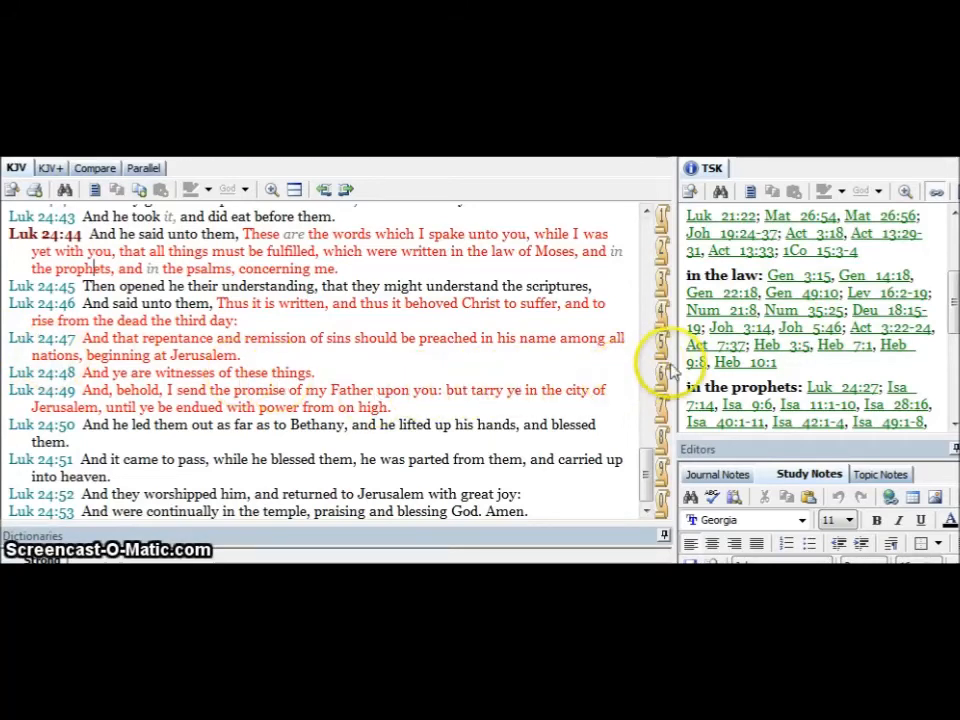
pyautogui.moveTo(668, 372)
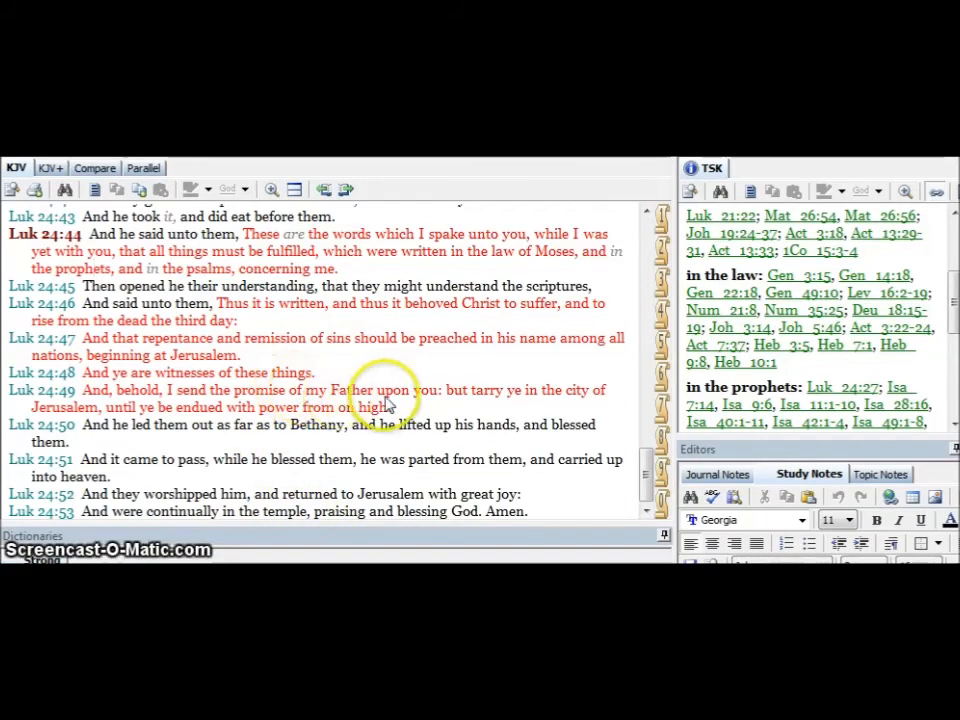
pyautogui.moveTo(367, 403)
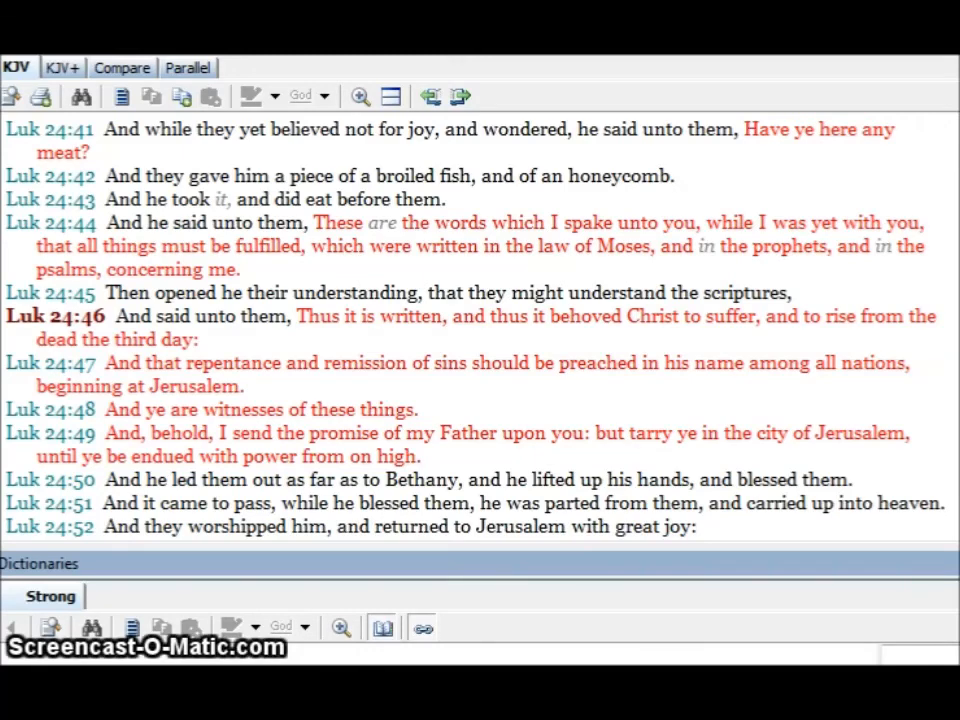
pyautogui.moveTo(810, 263)
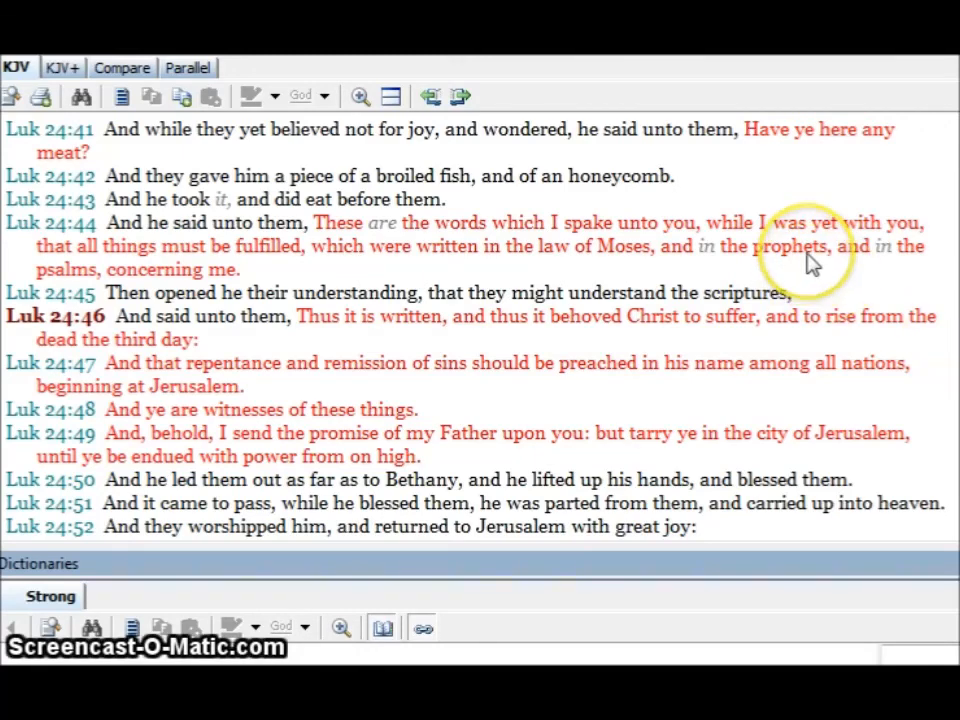
pyautogui.moveTo(705, 270)
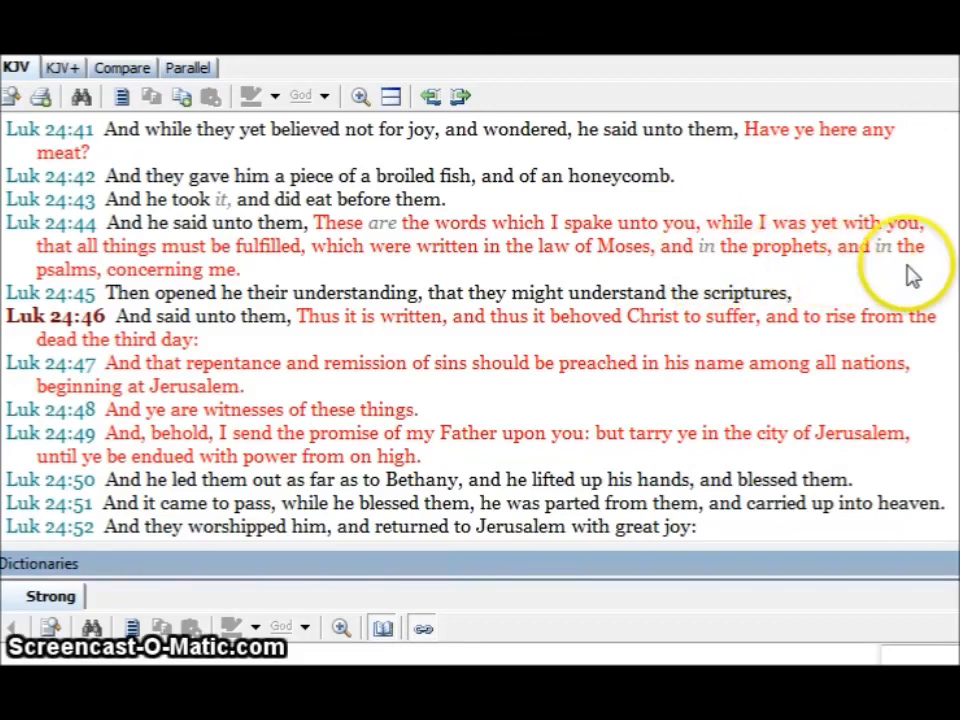
pyautogui.moveTo(920, 275)
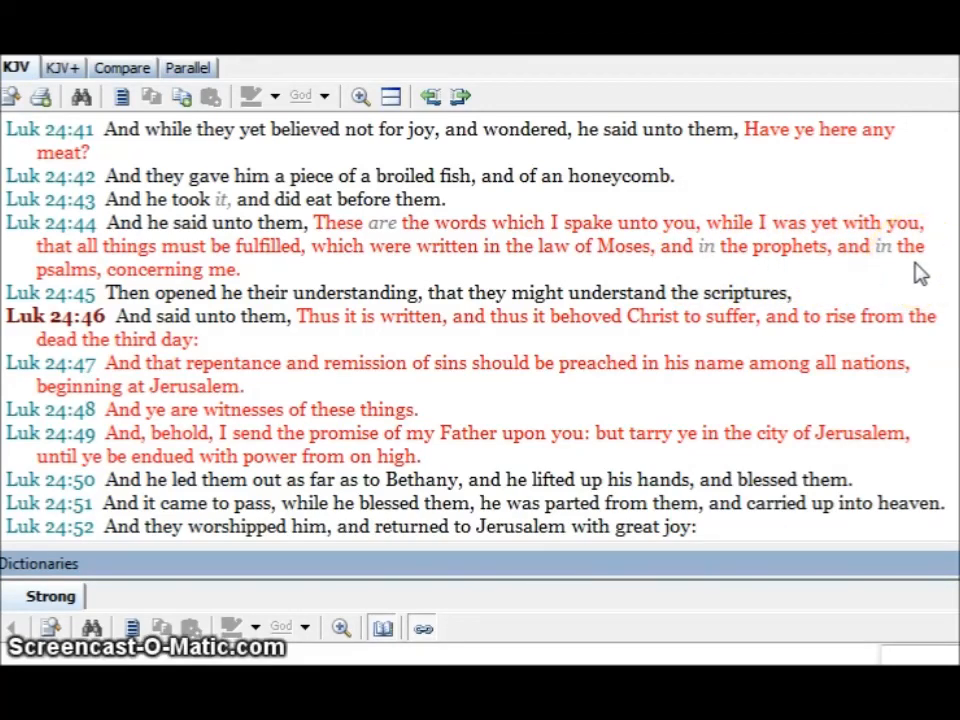